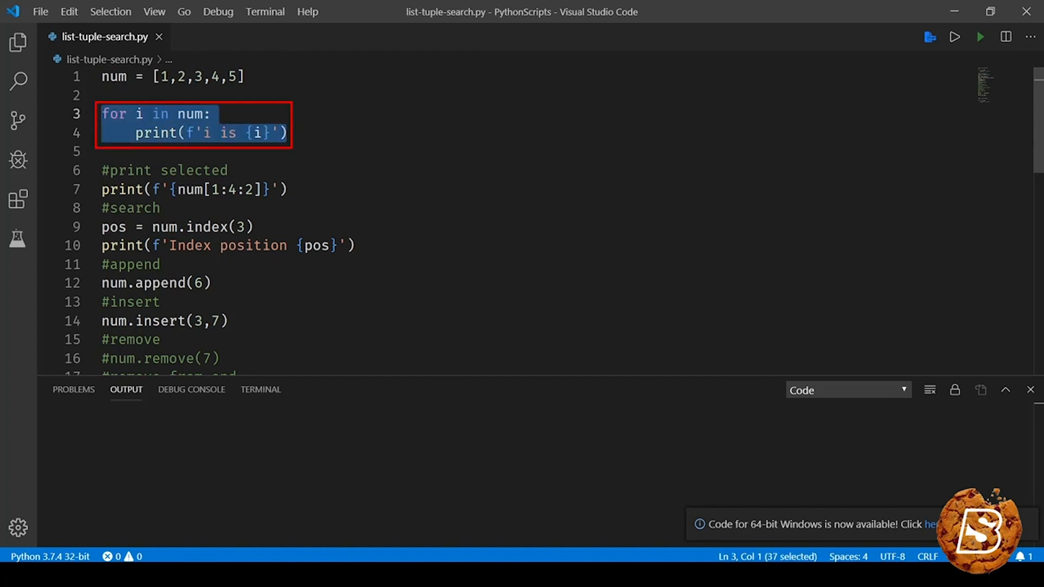
Step: Review list-tuple-search.py, highlighting the index method call and the tuple loop
click(286, 133)
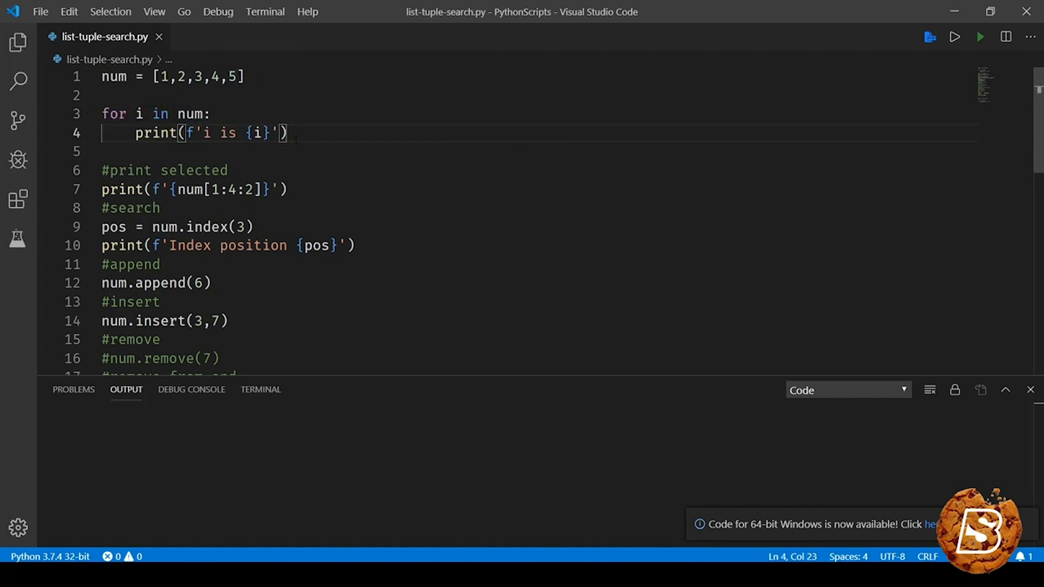
double_click(128, 171)
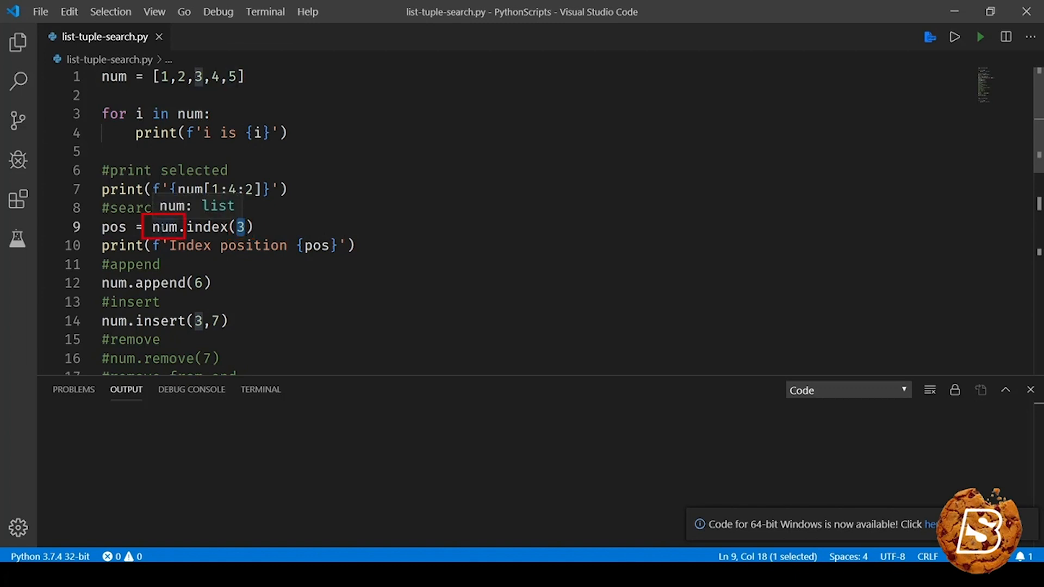
double_click(206, 227)
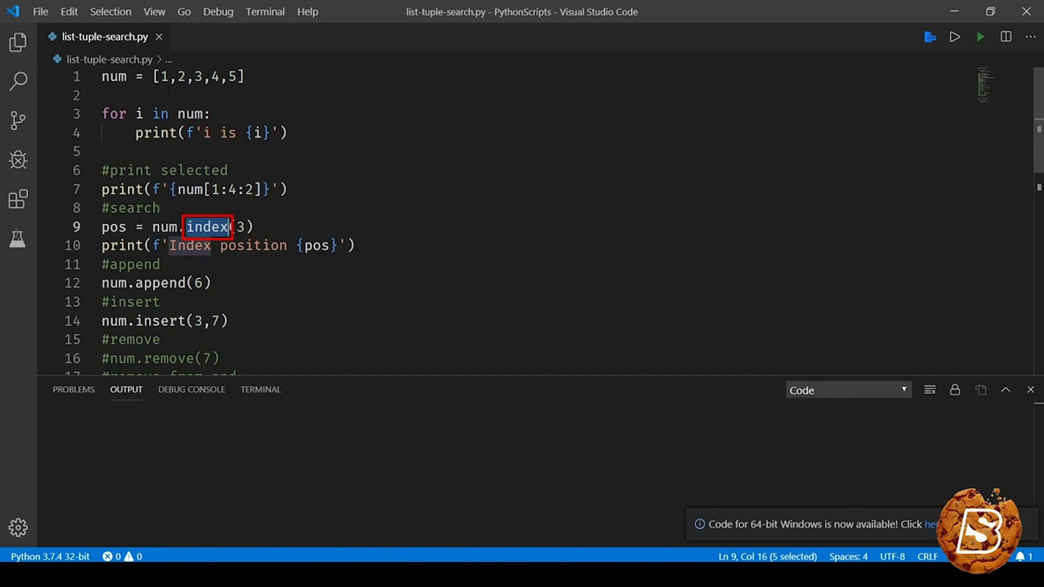
click(200, 77)
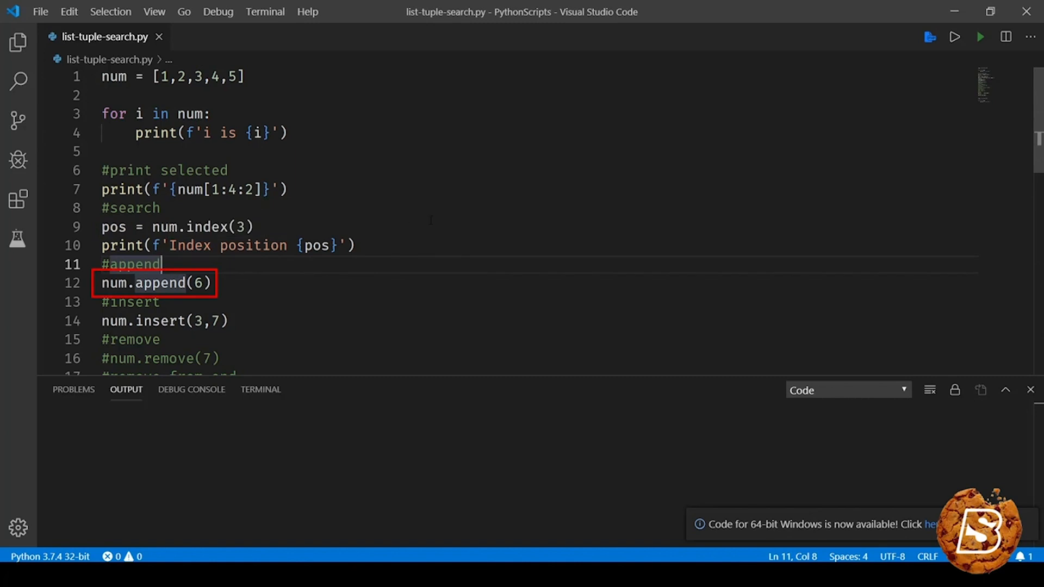
scroll(down, 3)
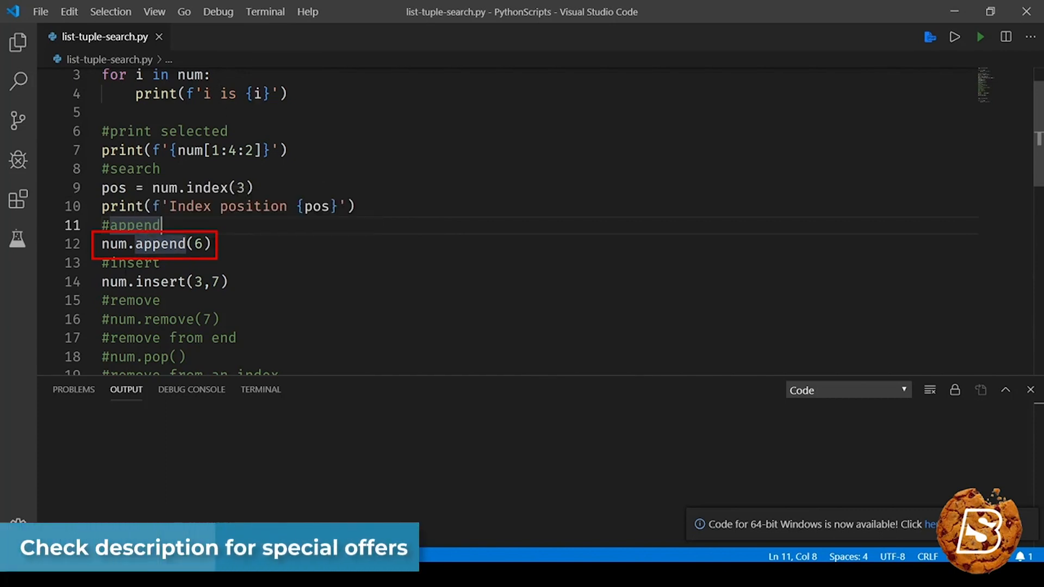
mouse_move(202, 244)
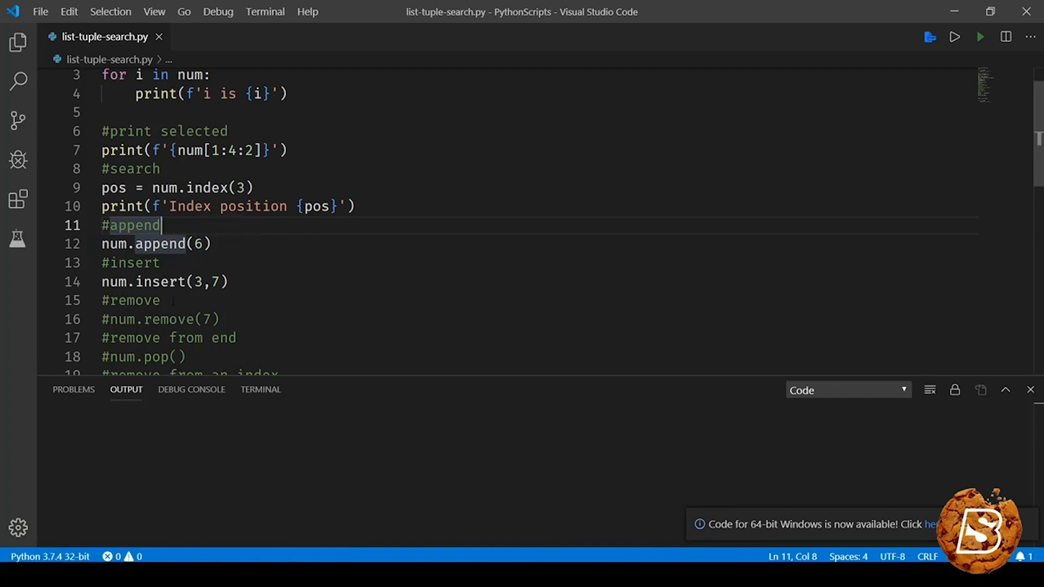
double_click(197, 281)
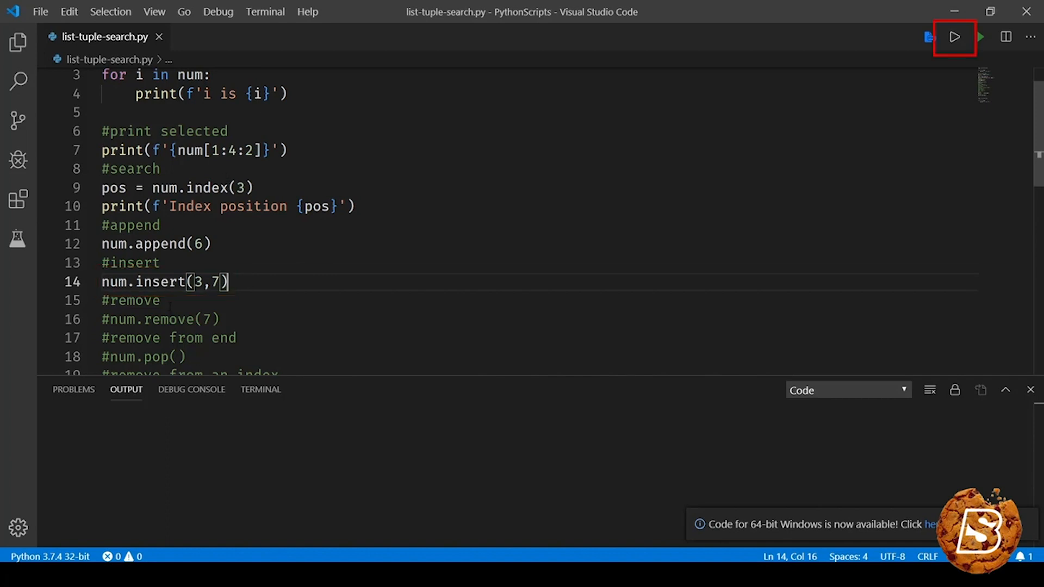
Step: Run list-tuple-search.py and inspect the tuple values and exit code 0 in Output
click(954, 37)
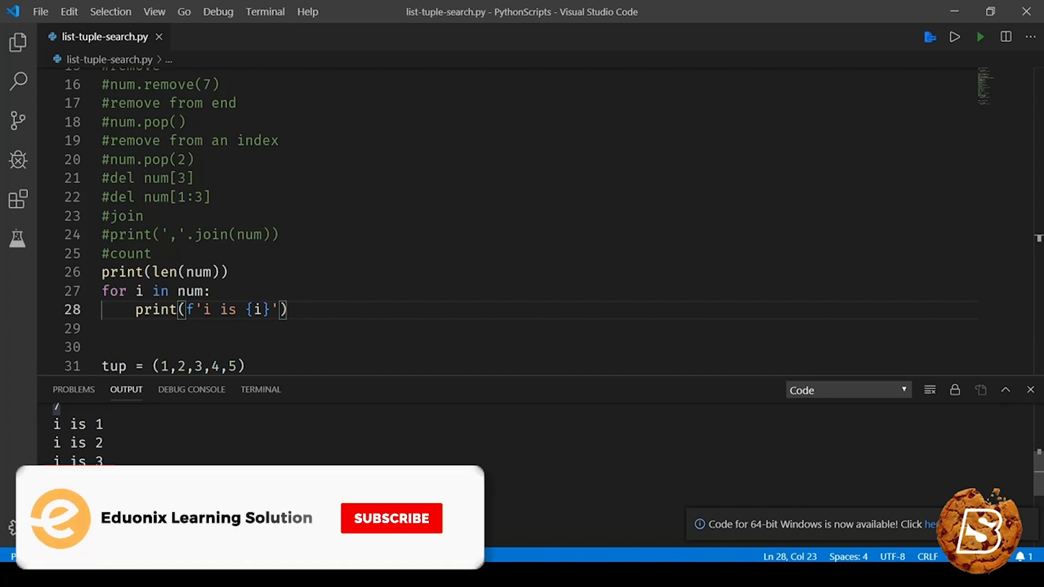
click(391, 518)
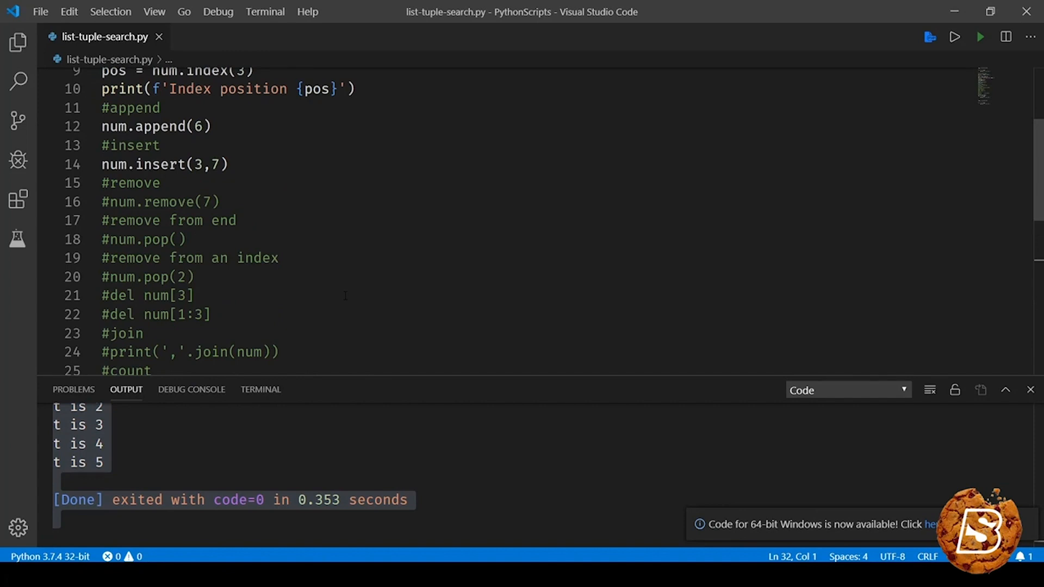
Step: Uncomment num.remove(7) on line 16 and rerun so the loop lists 1 to 6
click(113, 202)
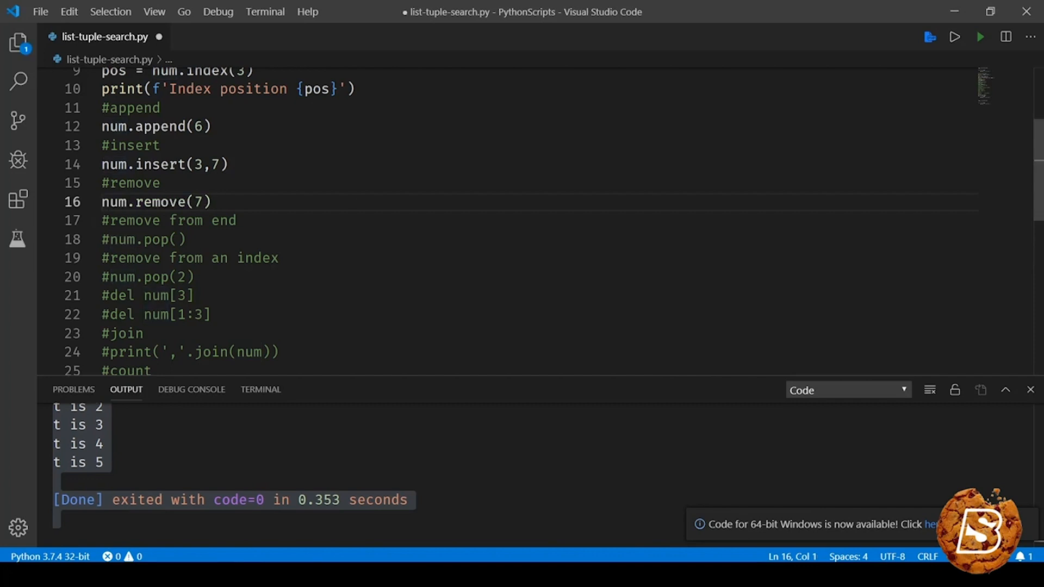
double_click(215, 279)
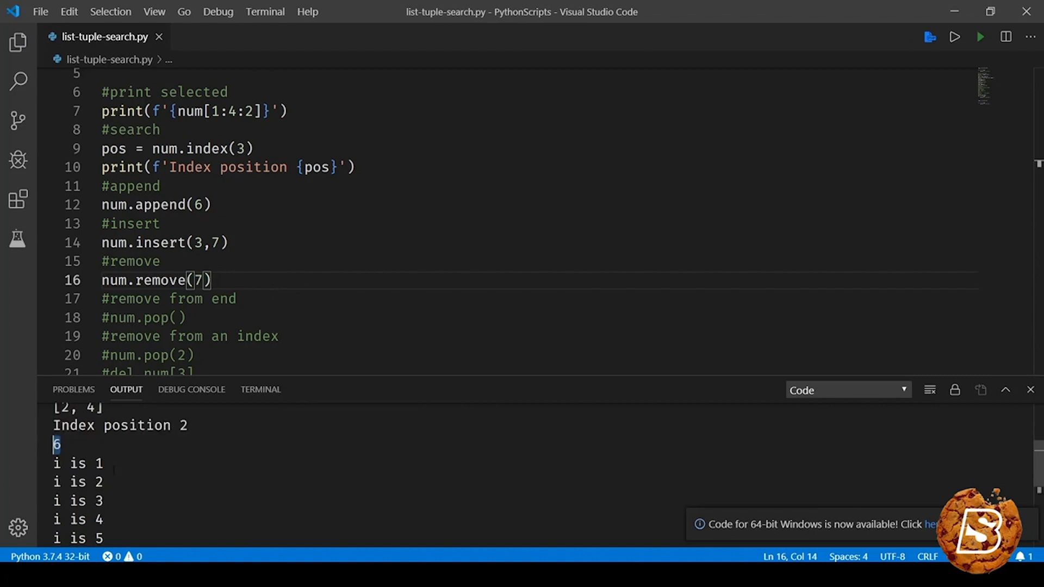
scroll(down, 3)
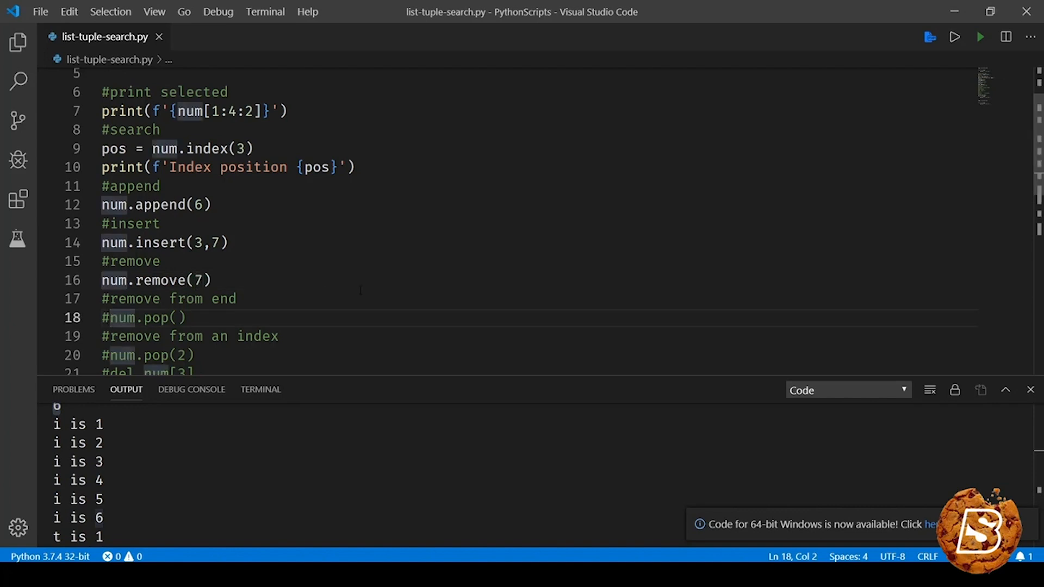
Step: Enable num.pop(), re-comment num.remove(7) and rerun so the list ends at 5
double_click(152, 318)
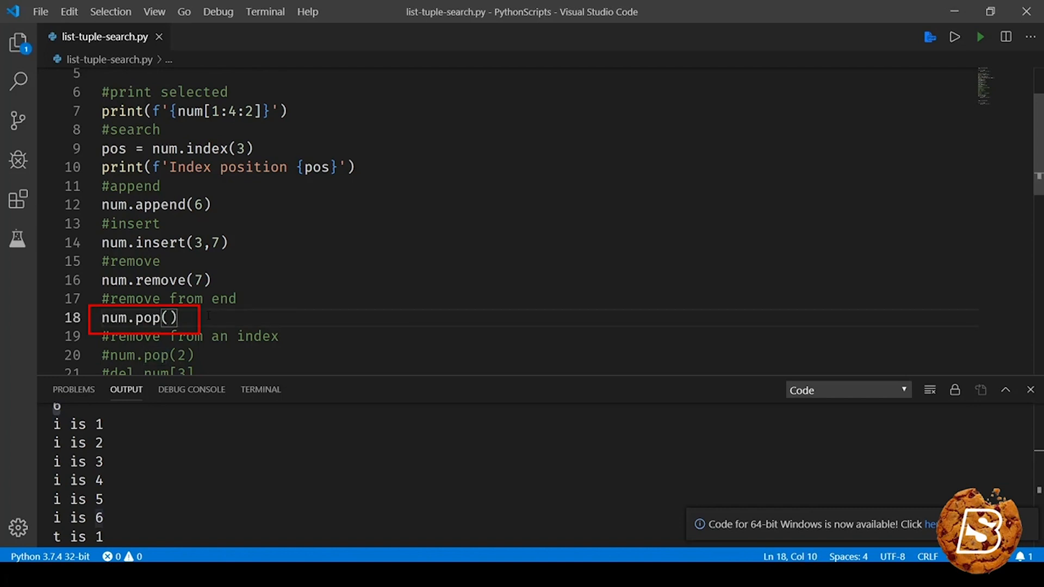
click(132, 280)
text(#)
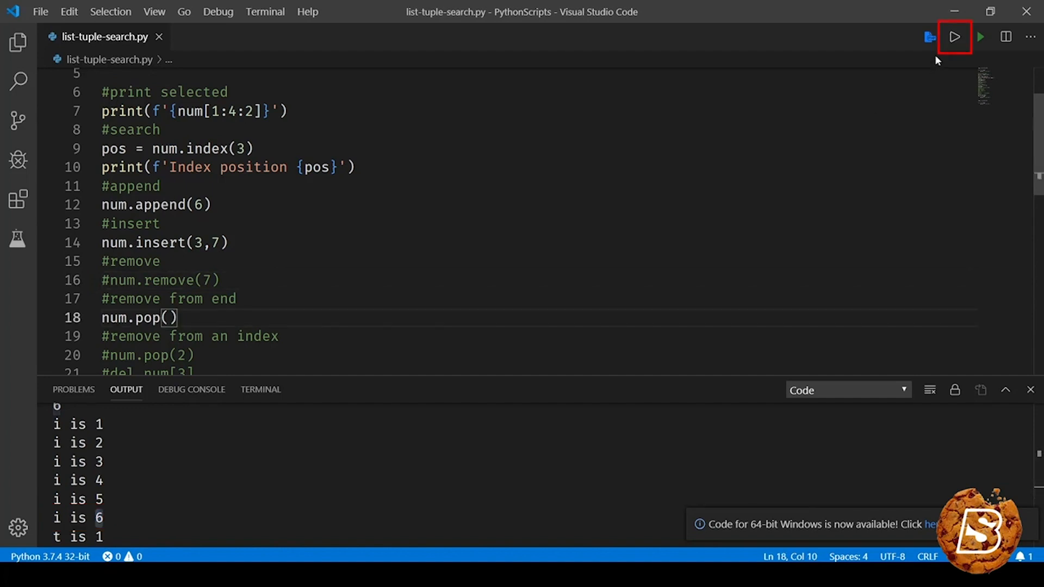
click(953, 37)
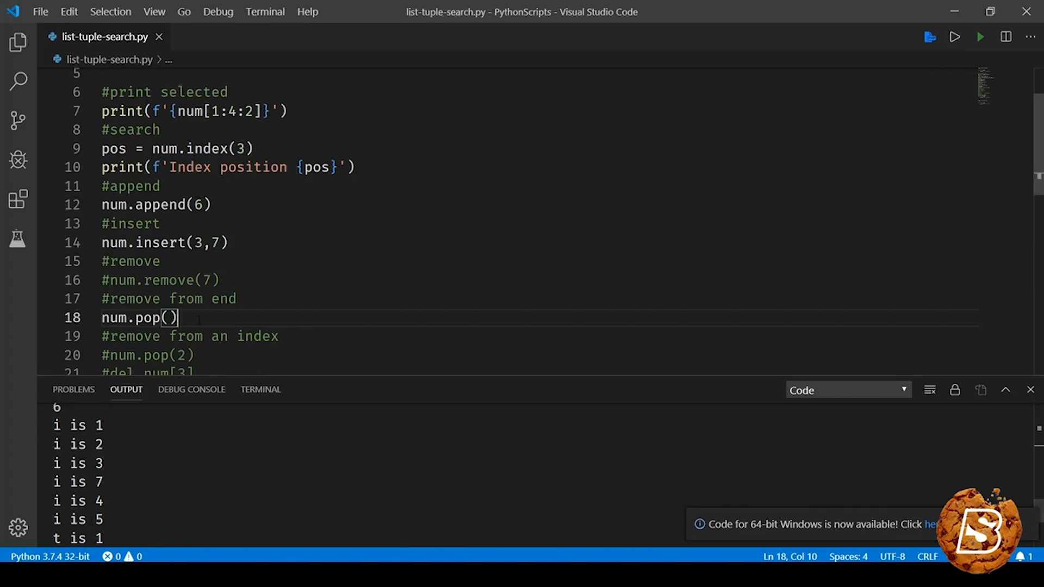
scroll(down, 3)
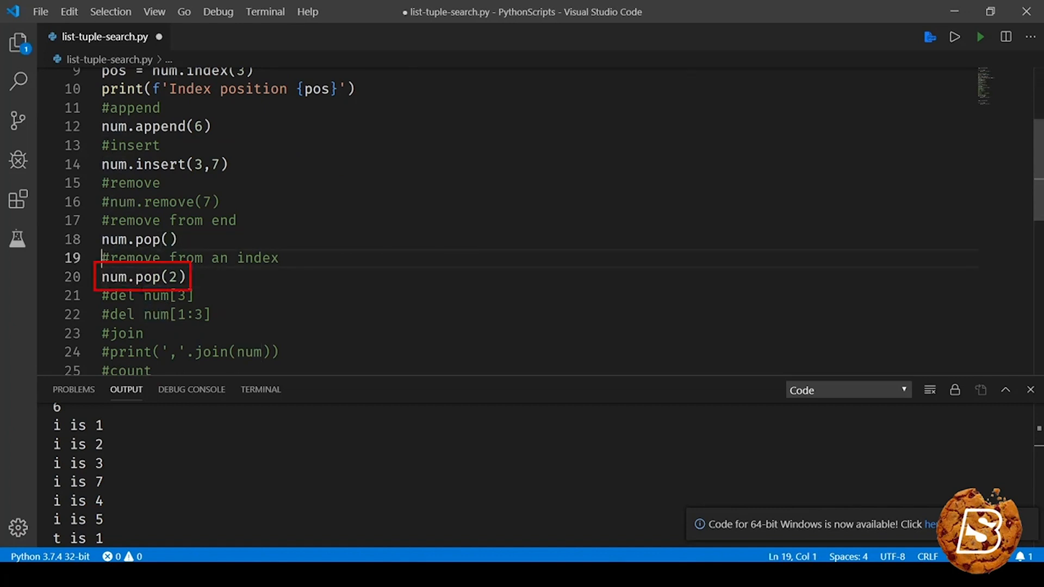
Step: Comment out both pop calls and del num[3], leaving del num[1:3] active
click(113, 239)
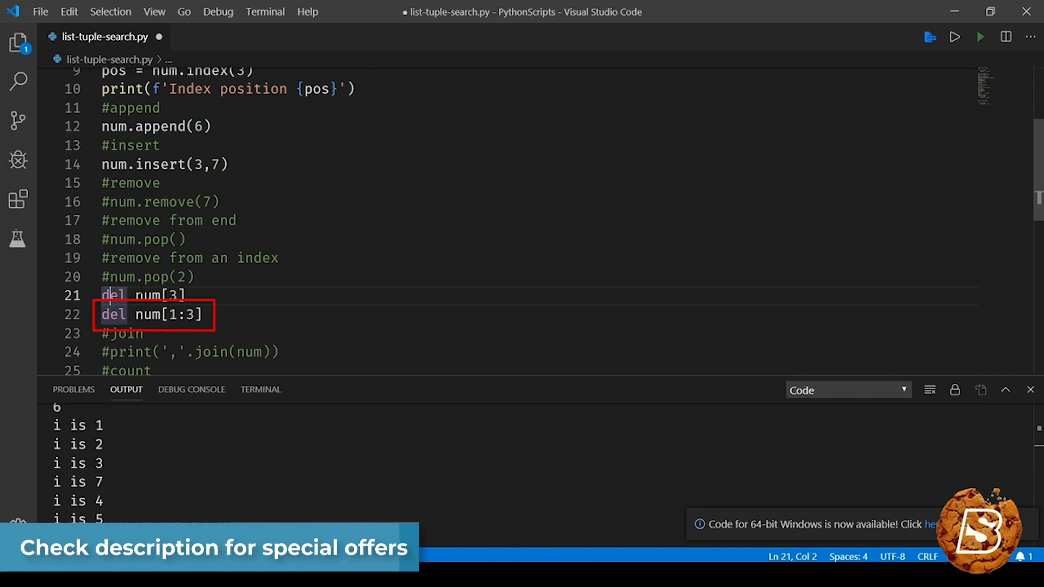
click(116, 314)
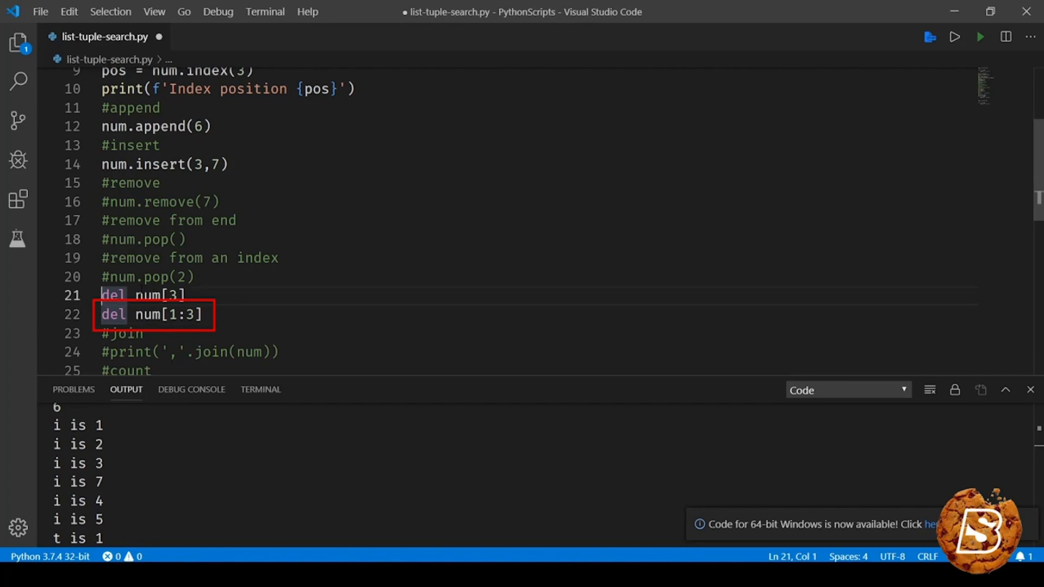
text(#)
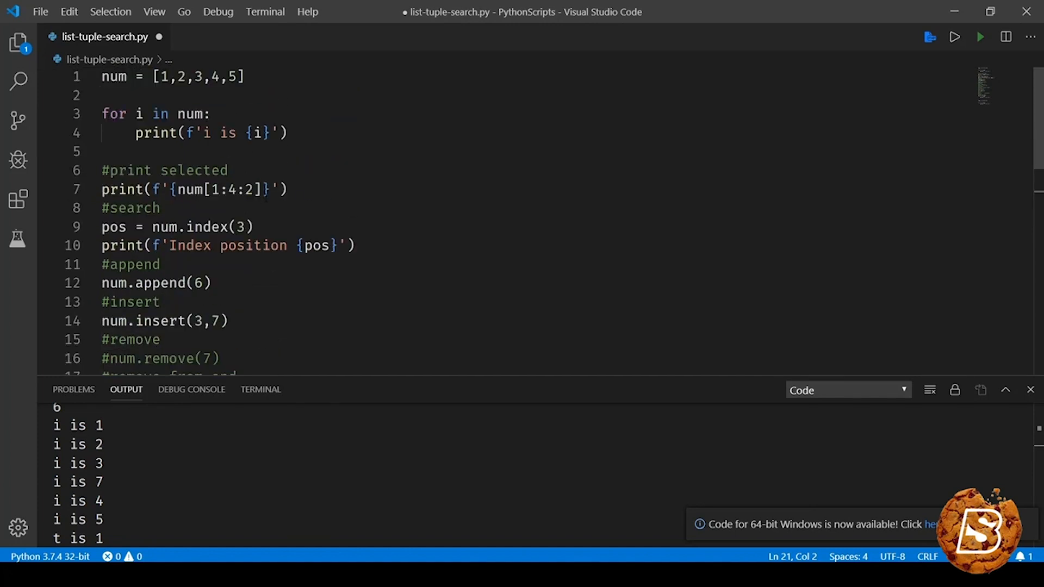
double_click(181, 76)
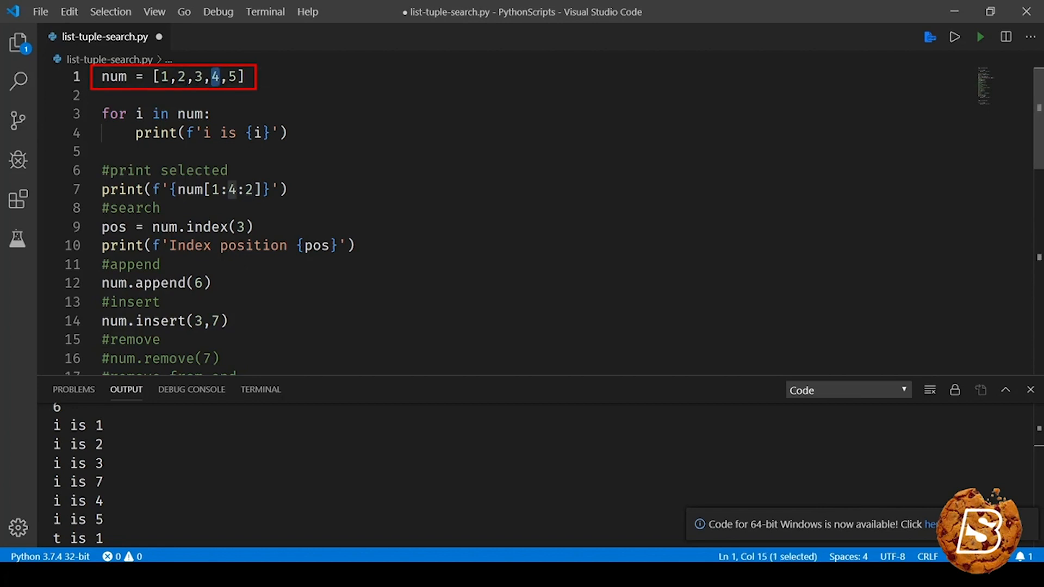
scroll(down, 3)
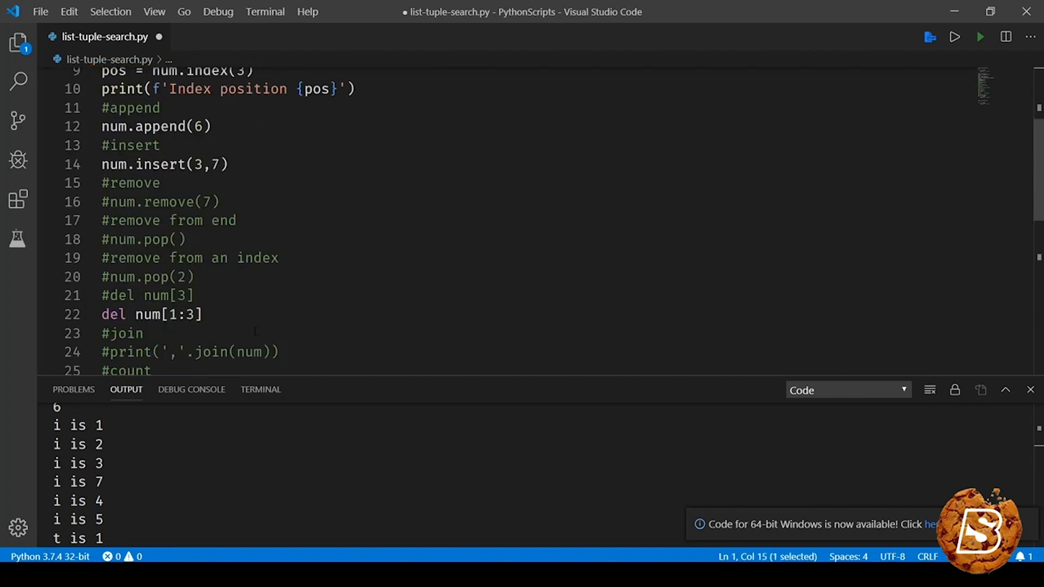
scroll(down, 3)
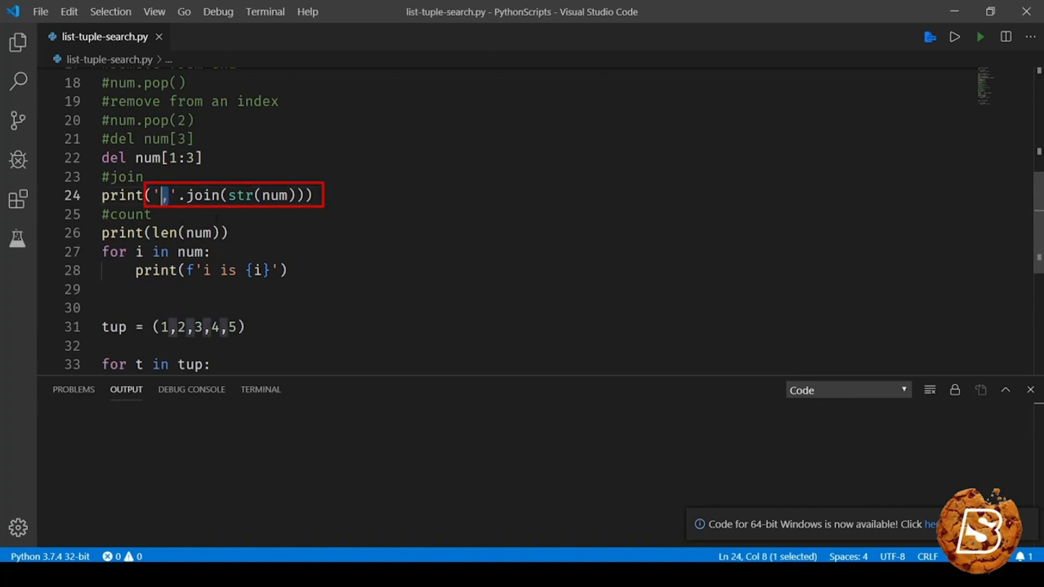
Step: Activate the join line as print(','.join(str(num))) with a comma separator
double_click(204, 195)
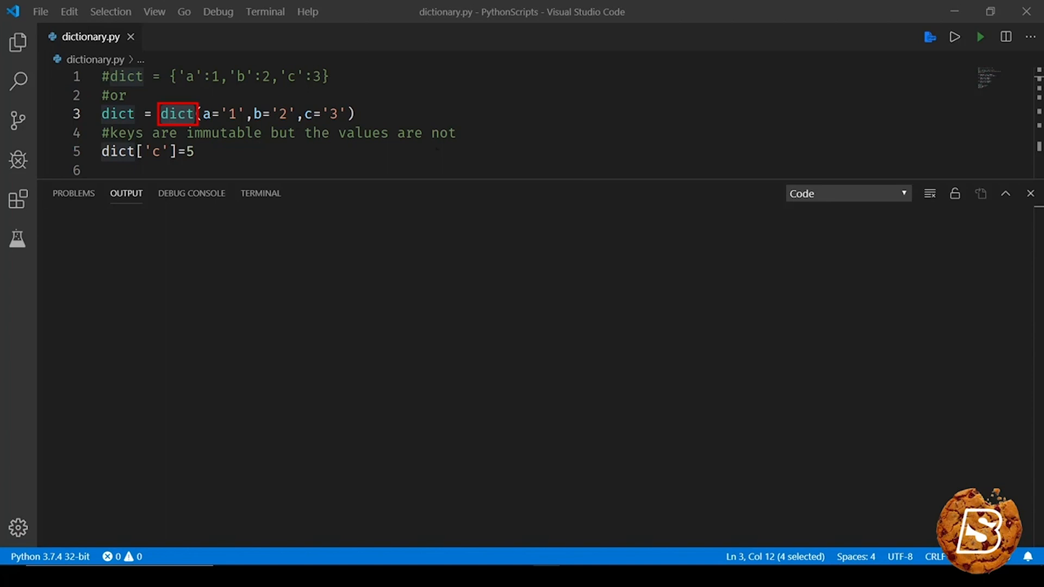
Step: Review dictionary.py: dict(a='1',b='2',c='3'), the immutable-keys comment and dict['c']=5
double_click(122, 76)
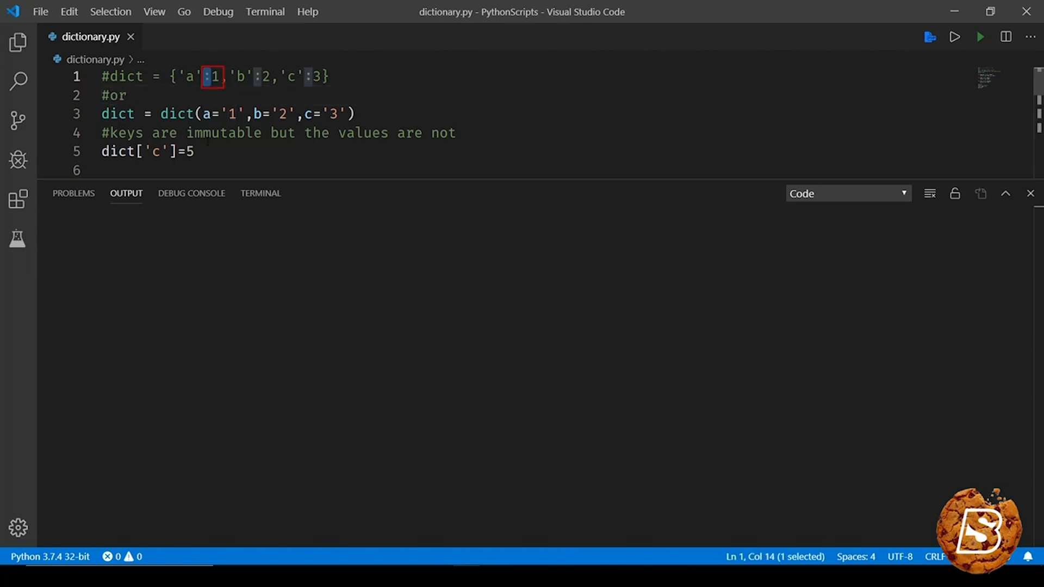
double_click(177, 114)
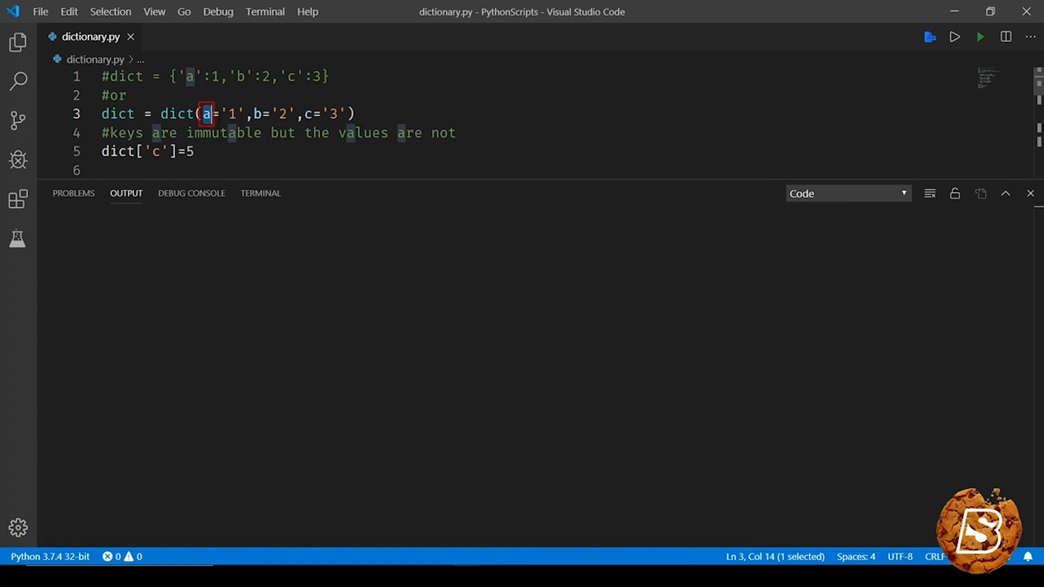
click(254, 133)
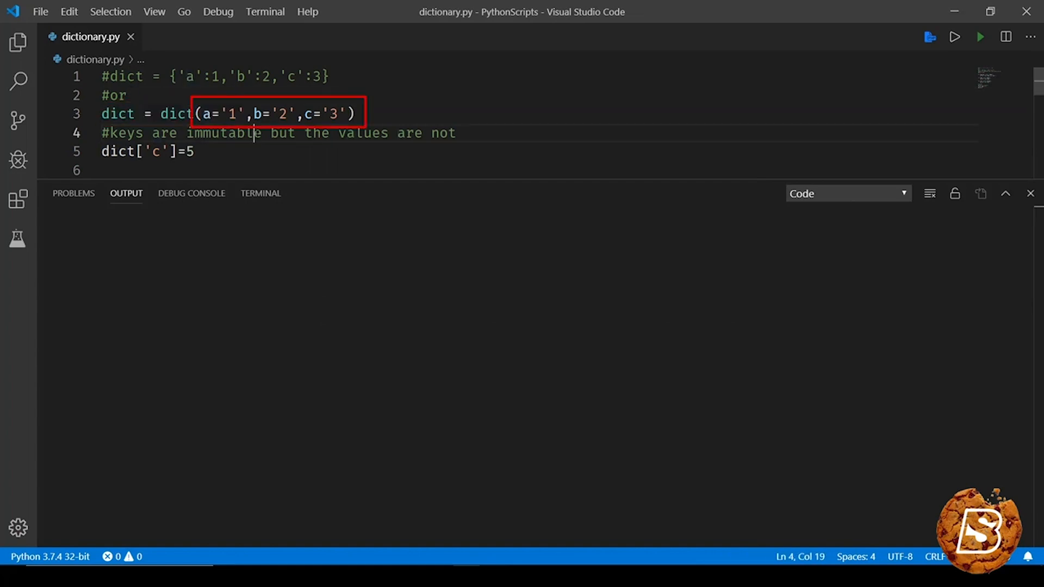
double_click(224, 132)
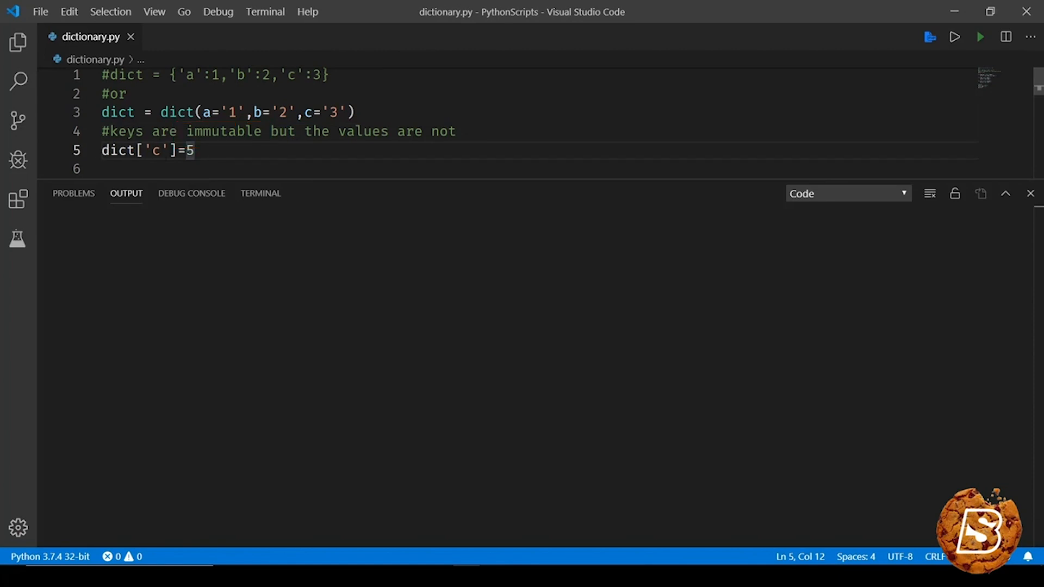
double_click(155, 150)
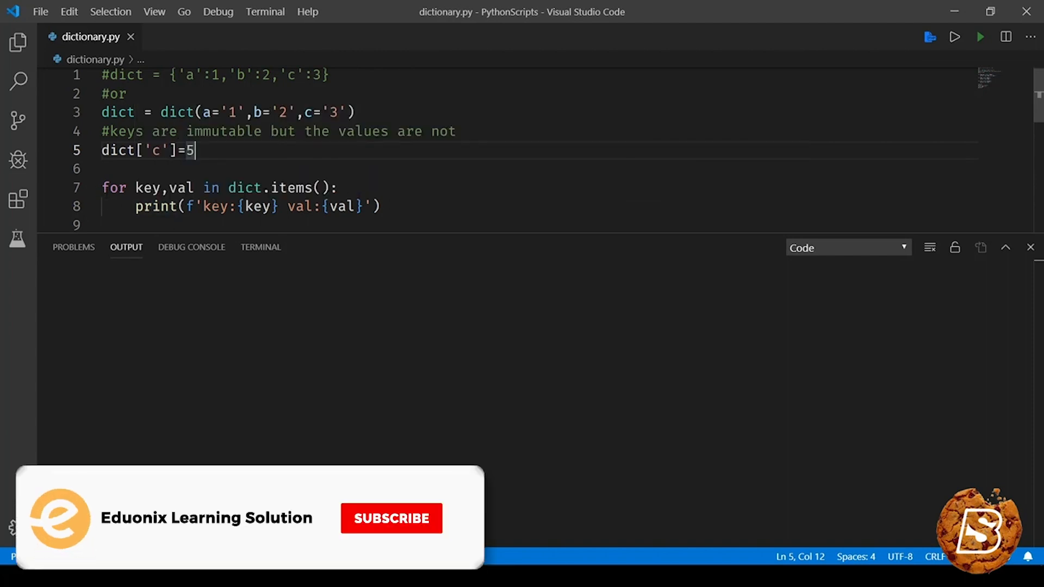
Step: Add loops over dict.items(), dict.keys(), dict.values() and a #search section with in and get('z')
double_click(259, 204)
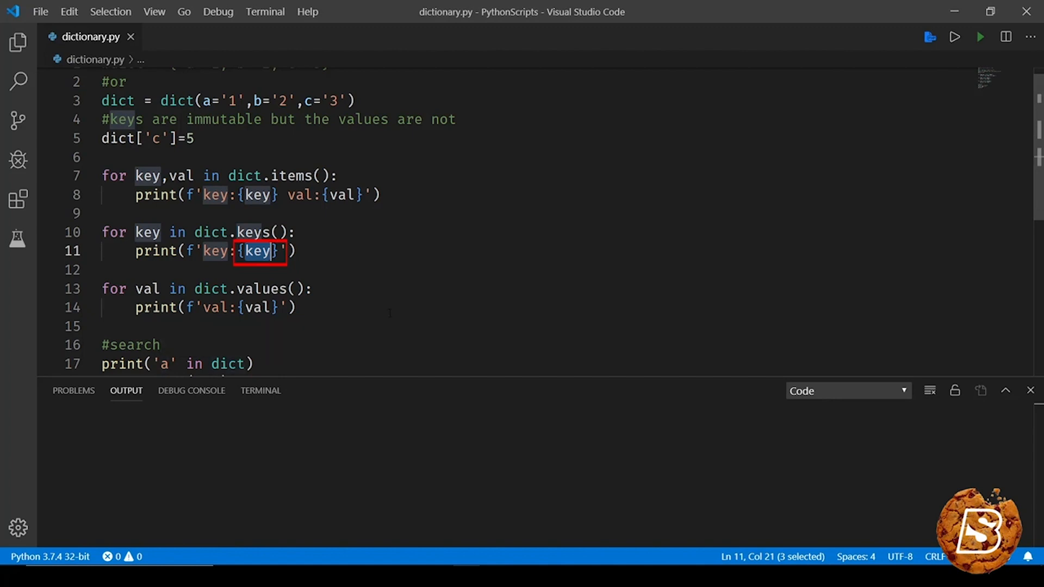
scroll(down, 3)
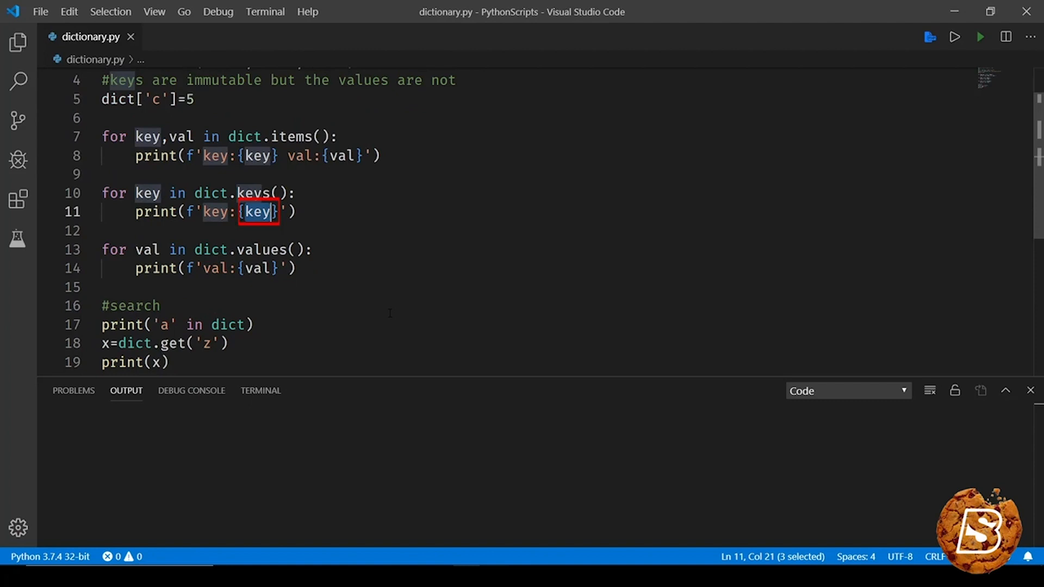
mouse_move(226, 367)
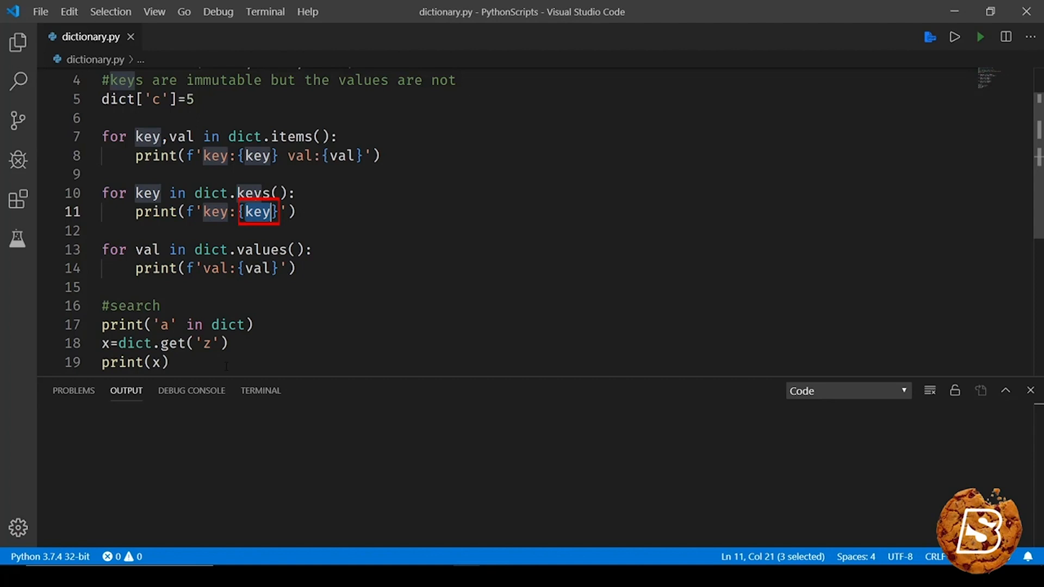
double_click(172, 344)
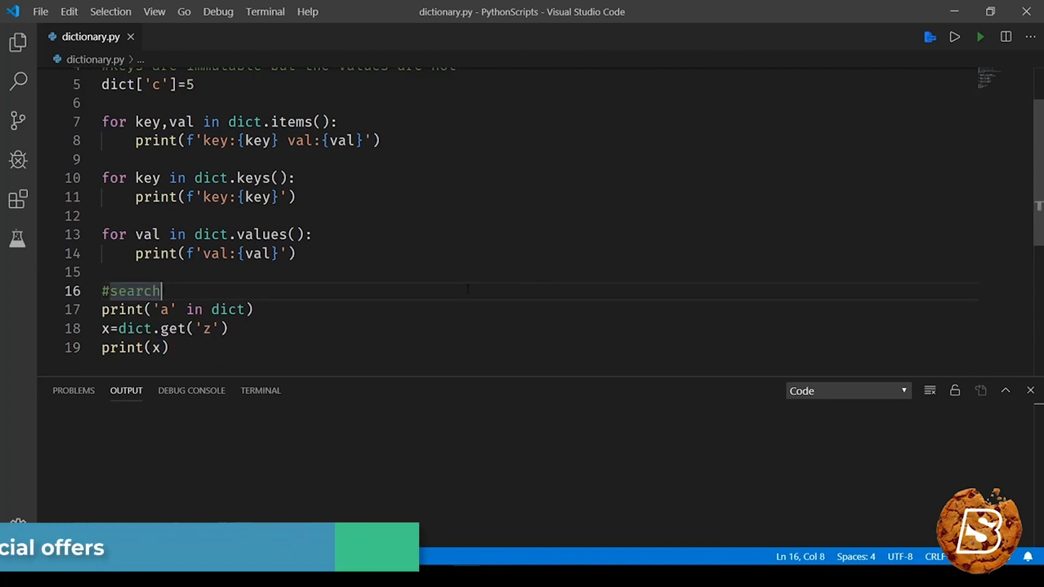
Step: Run dictionary.py so Output lists keys and values, then True and None
click(980, 37)
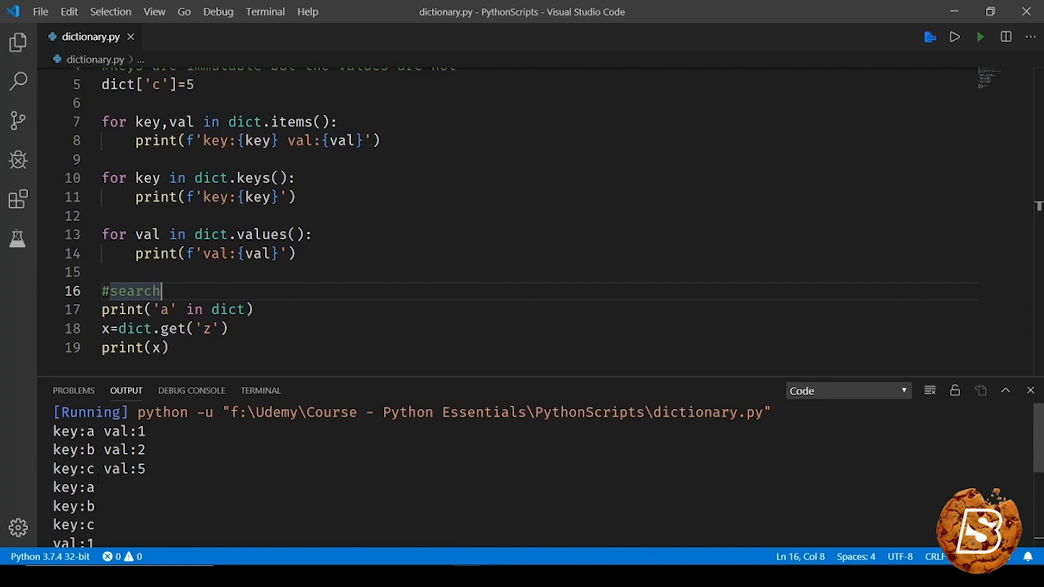
scroll(down, 3)
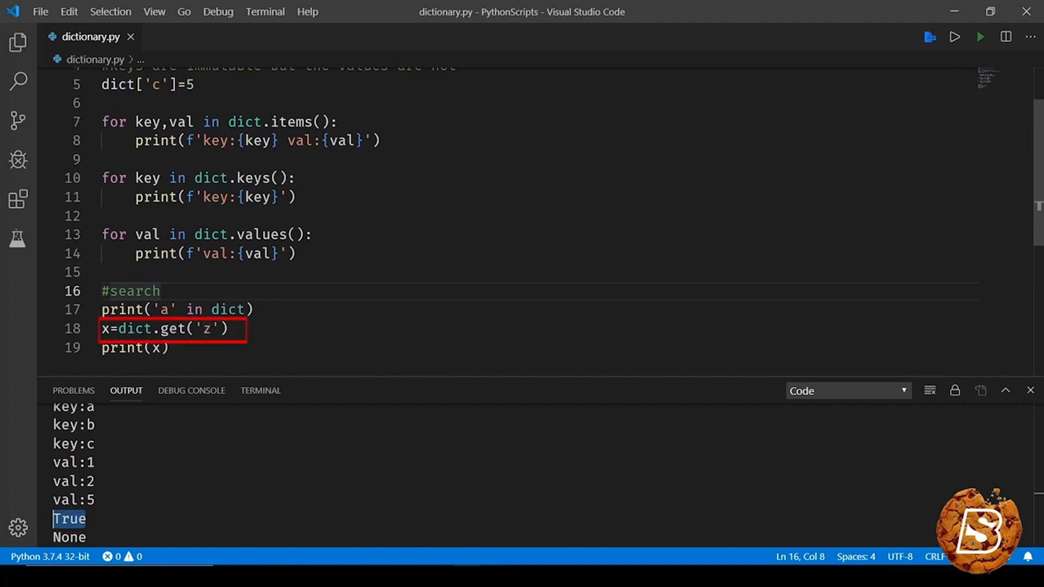
click(980, 37)
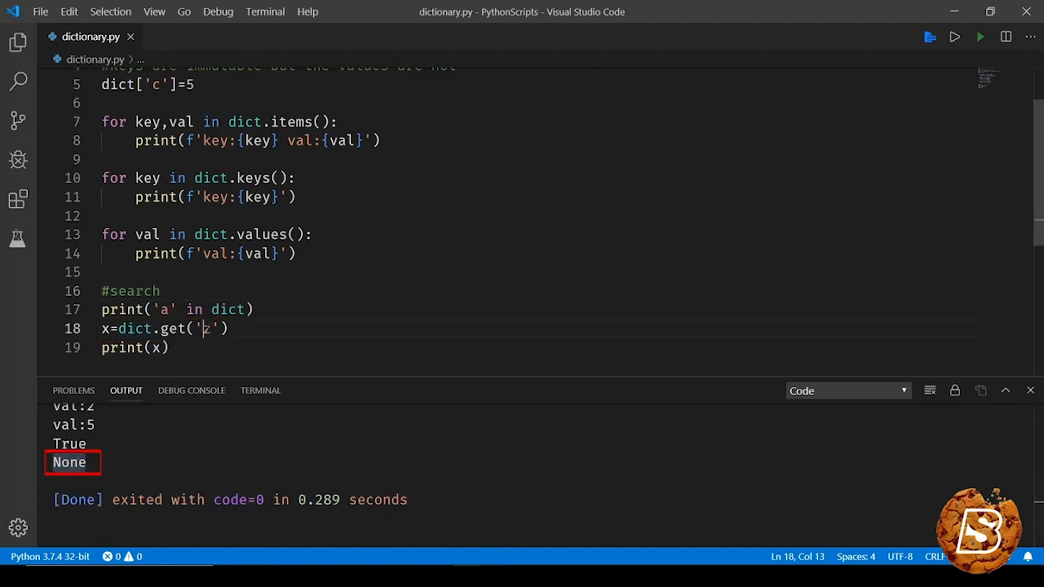
Step: Change dict.get('z') to dict.get('a') and rerun so the output ends with True and 1
text(a)
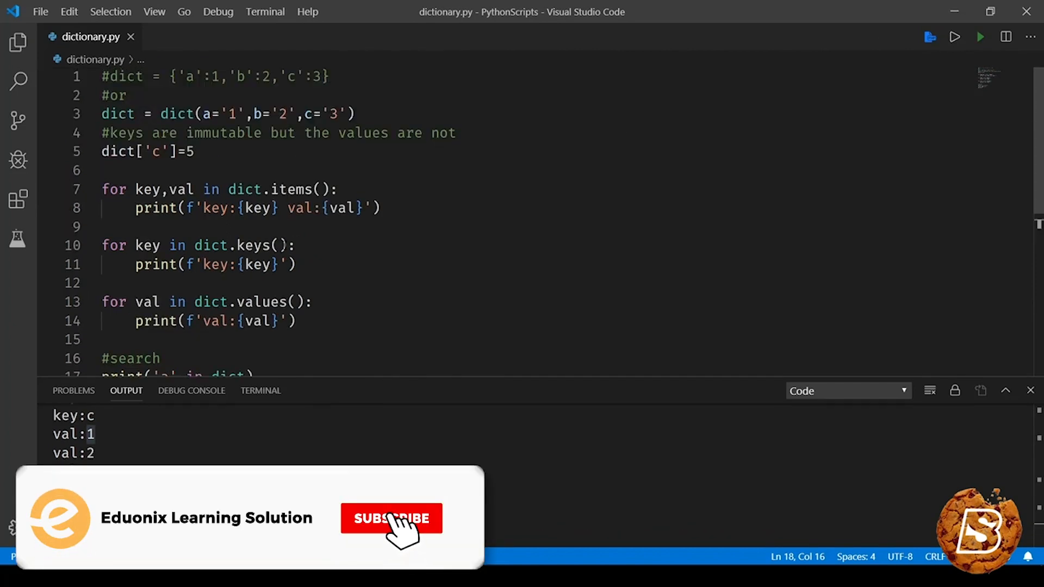
click(392, 519)
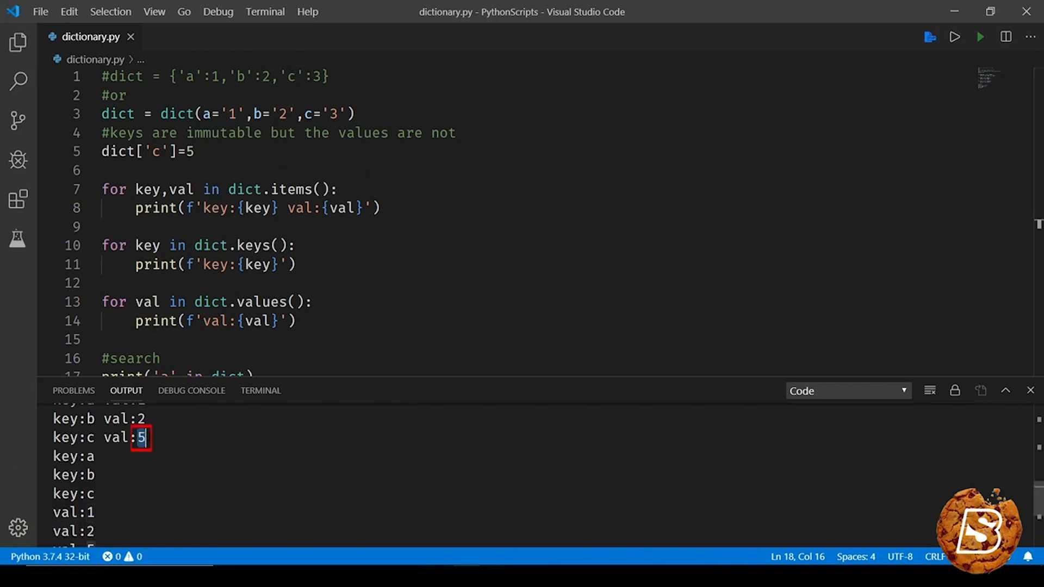
scroll(down, 3)
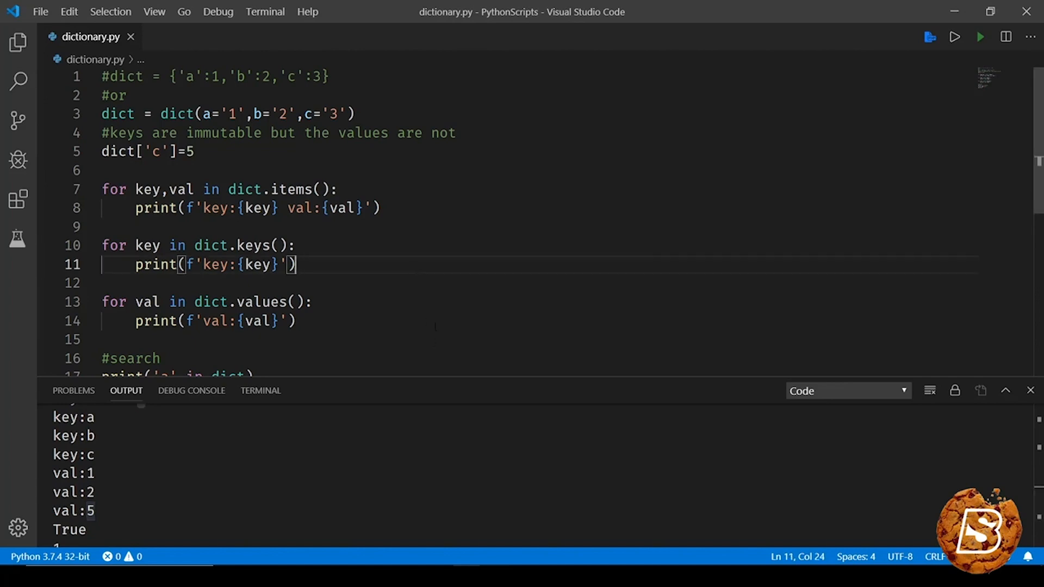
scroll(down, 3)
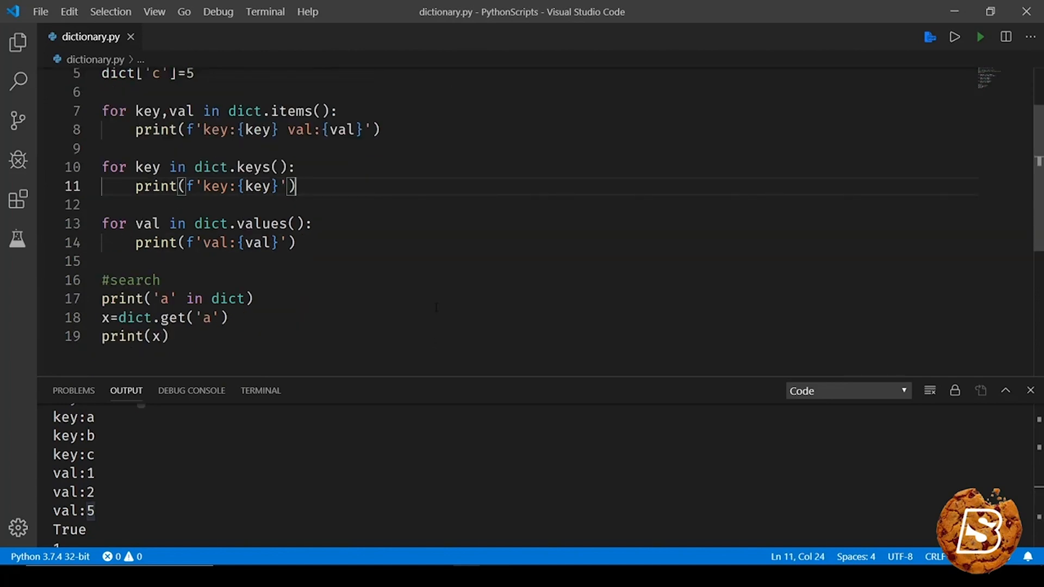